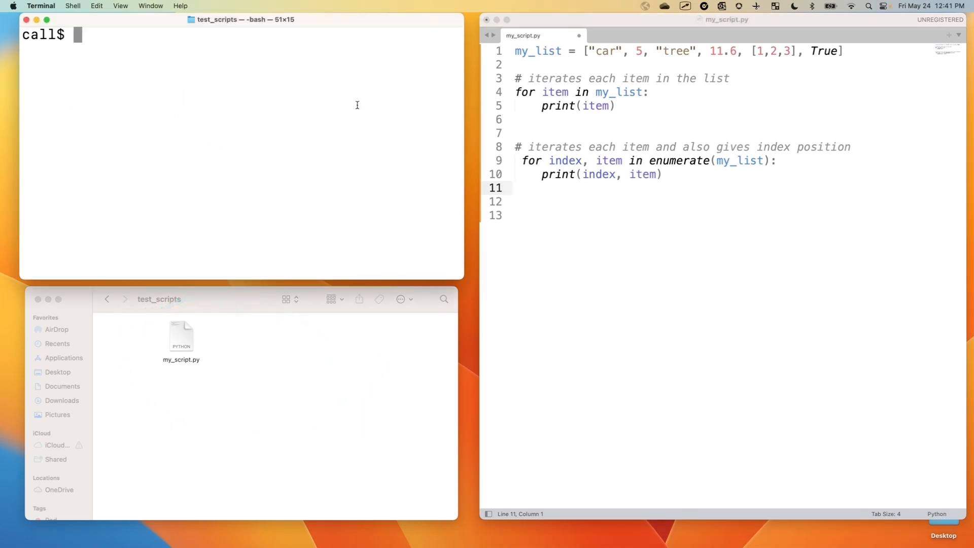
# Step: Confirm the test_scripts folder with pwd and ls, then enter python my_script.py without running it
pyautogui.write('pwd')
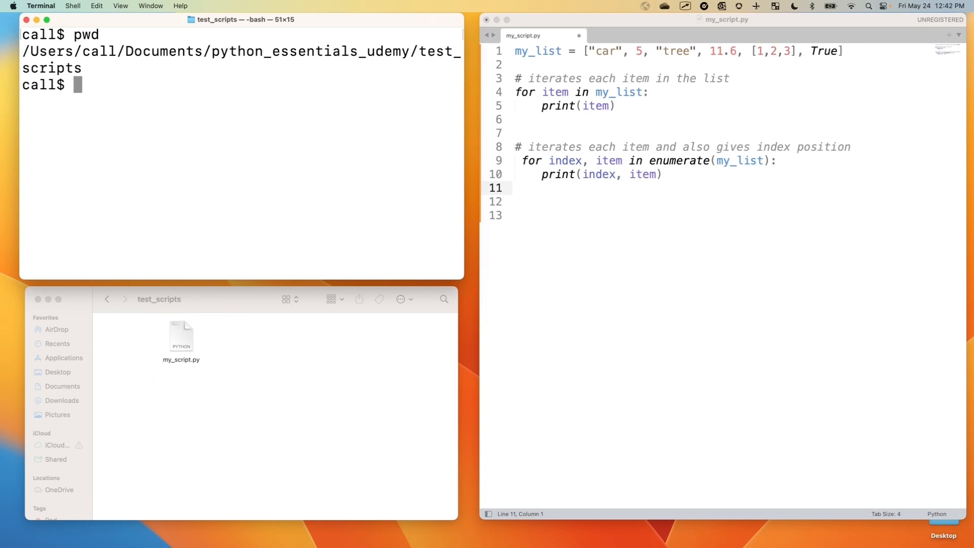
pyautogui.moveTo(105, 88)
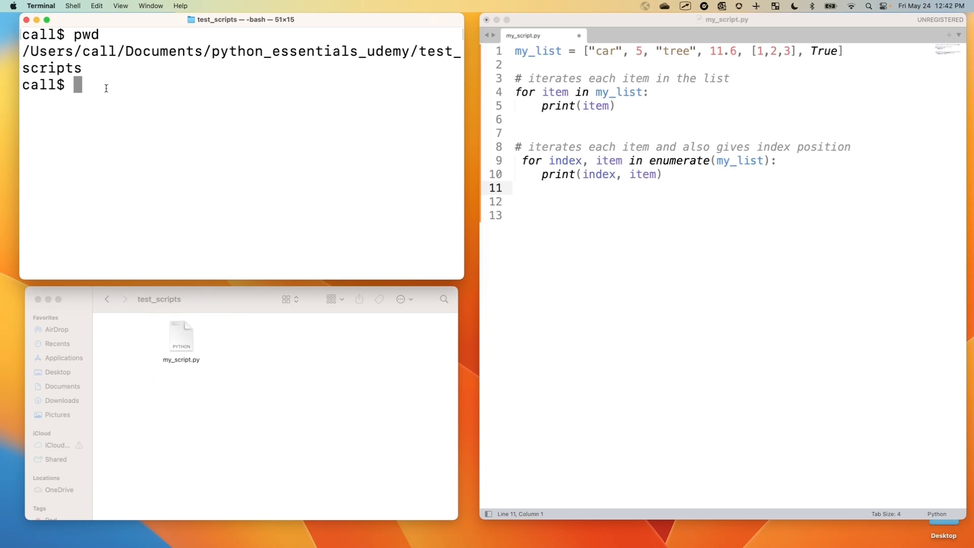
pyautogui.write('ls')
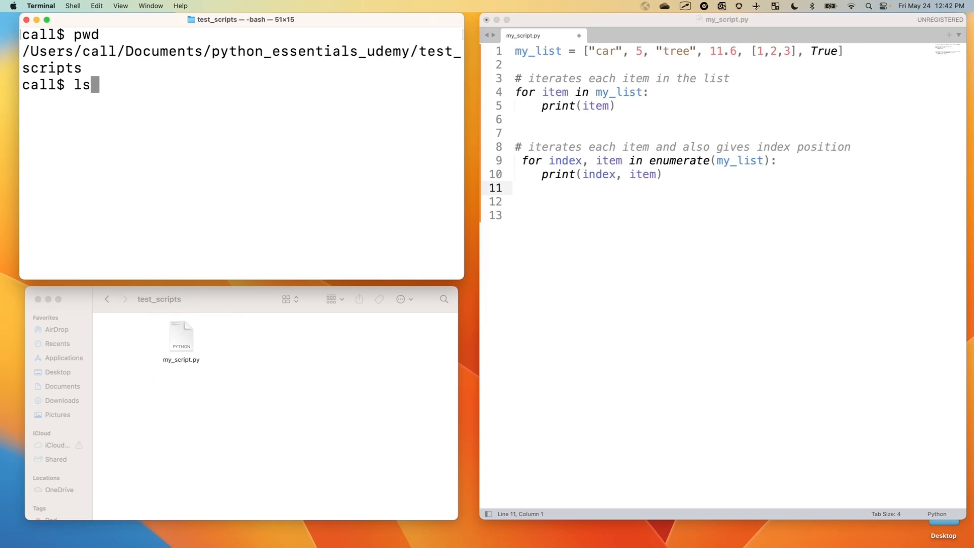
pyautogui.press('Return')
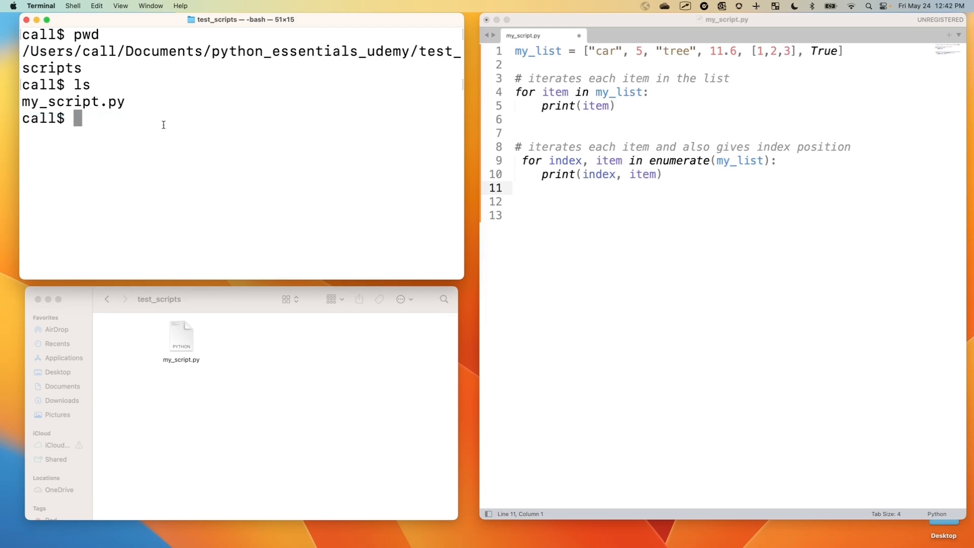
pyautogui.write('python my_script.py')
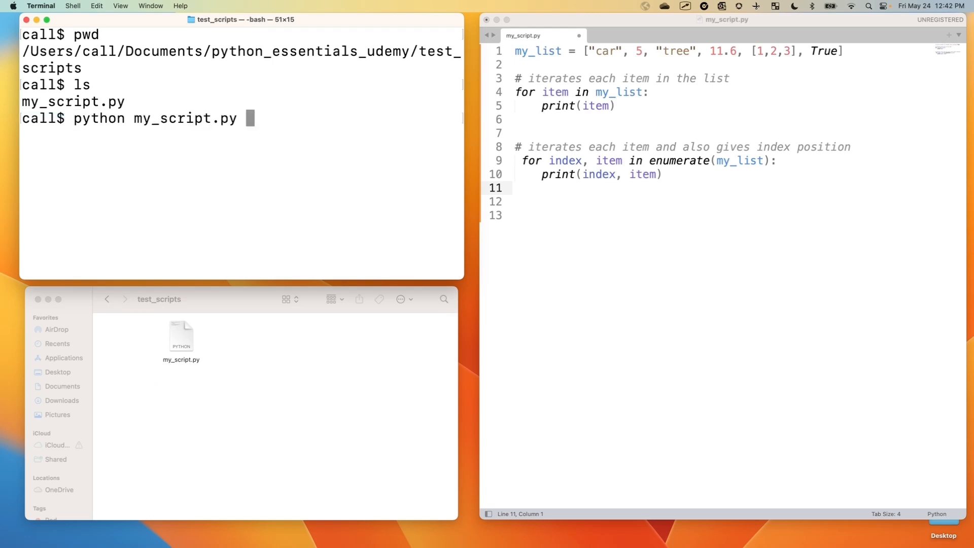
pyautogui.moveTo(545, 218); pyautogui.dragTo(789, 213)
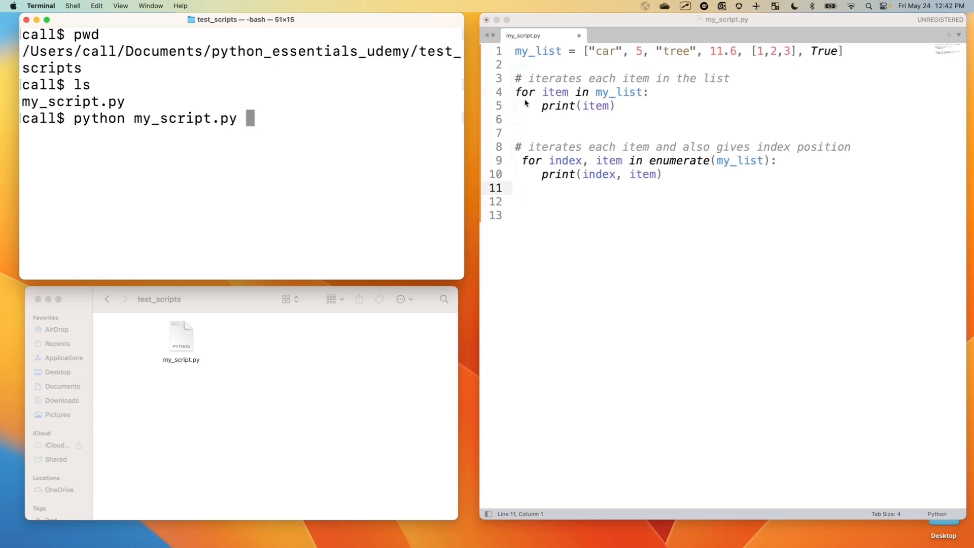
# Step: Comment out the enumerate loop header on line 9 with a single # and save my_script.py
pyautogui.click(516, 160)
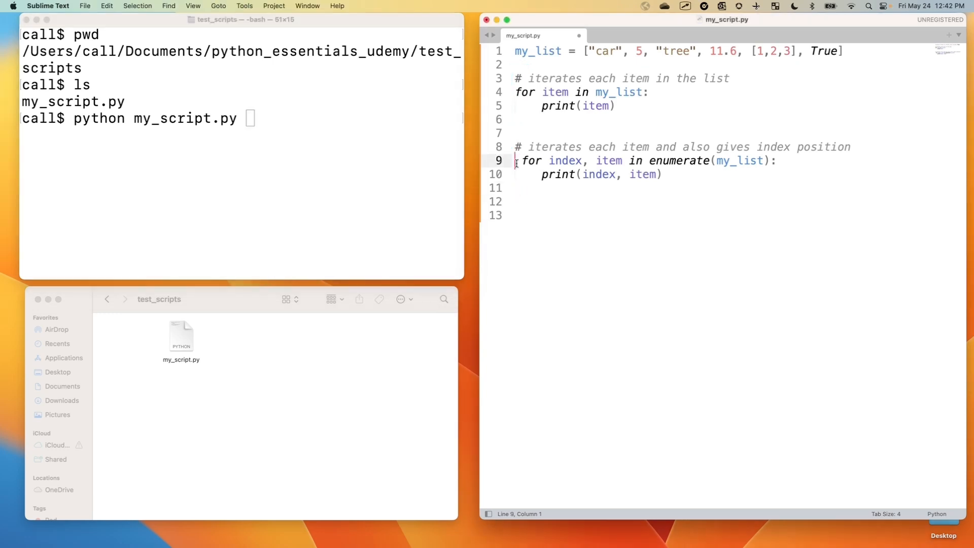
pyautogui.press('cmd+/')
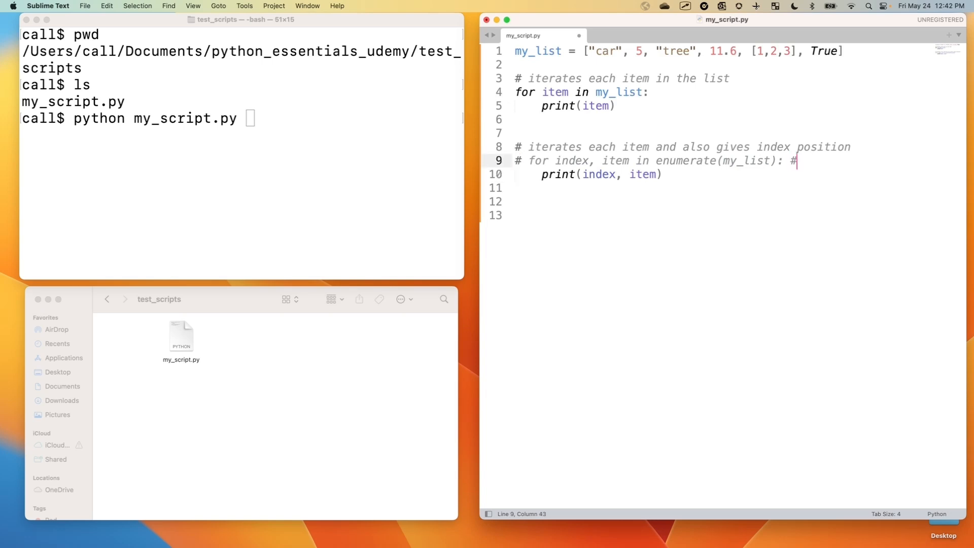
pyautogui.press('Backspace')
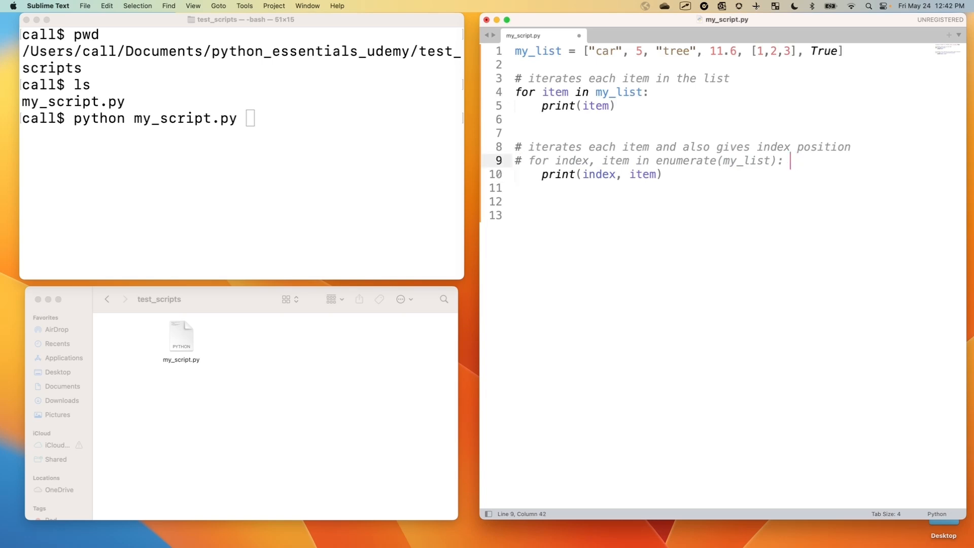
pyautogui.write('#')
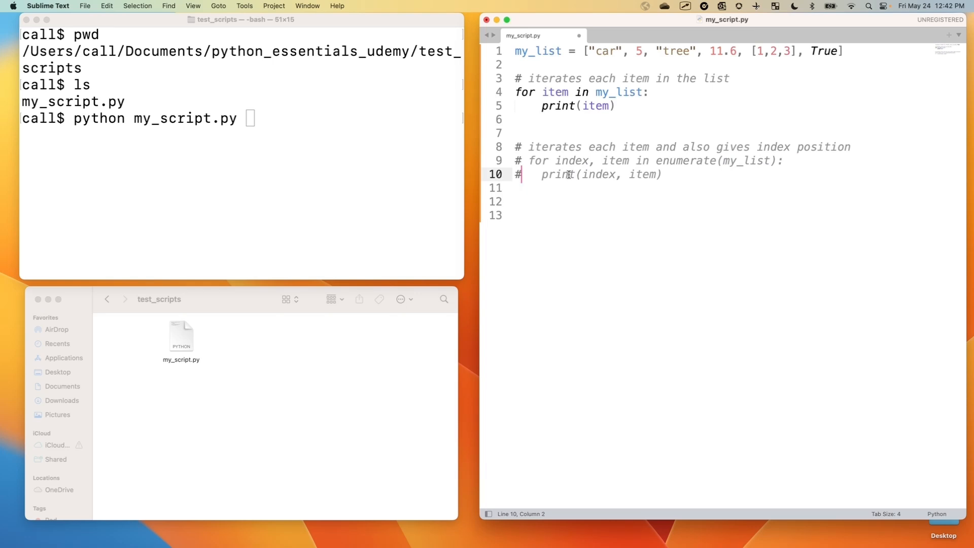
pyautogui.press('cmd+s')
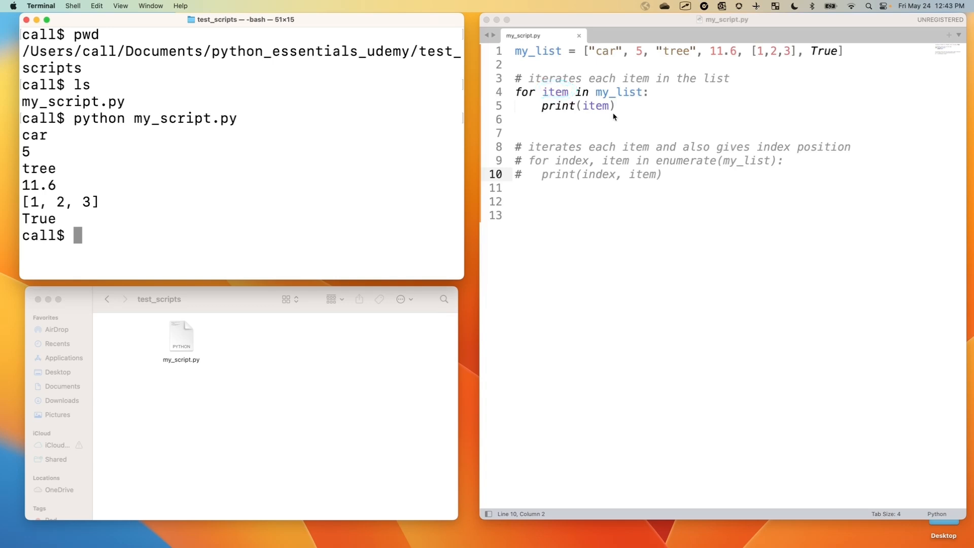
pyautogui.moveTo(612, 91)
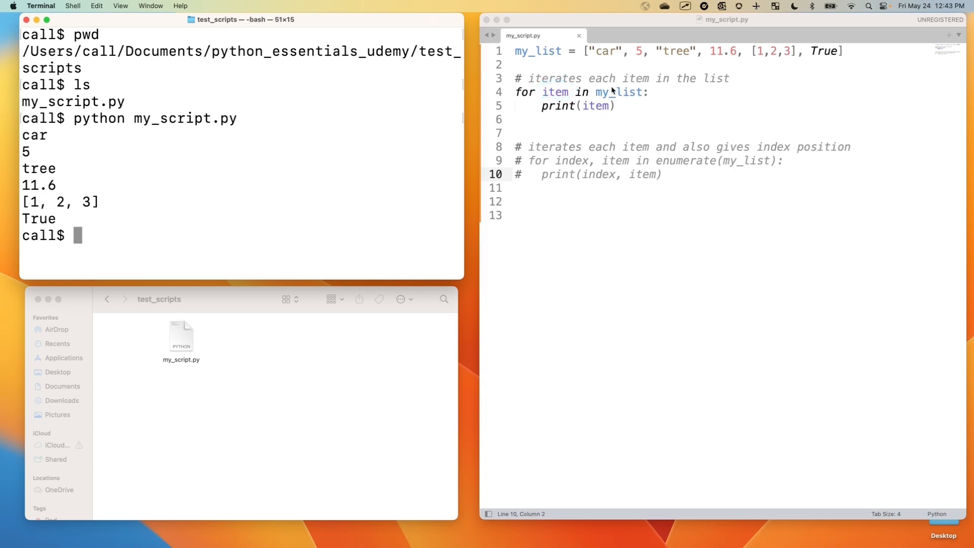
pyautogui.moveTo(596, 103)
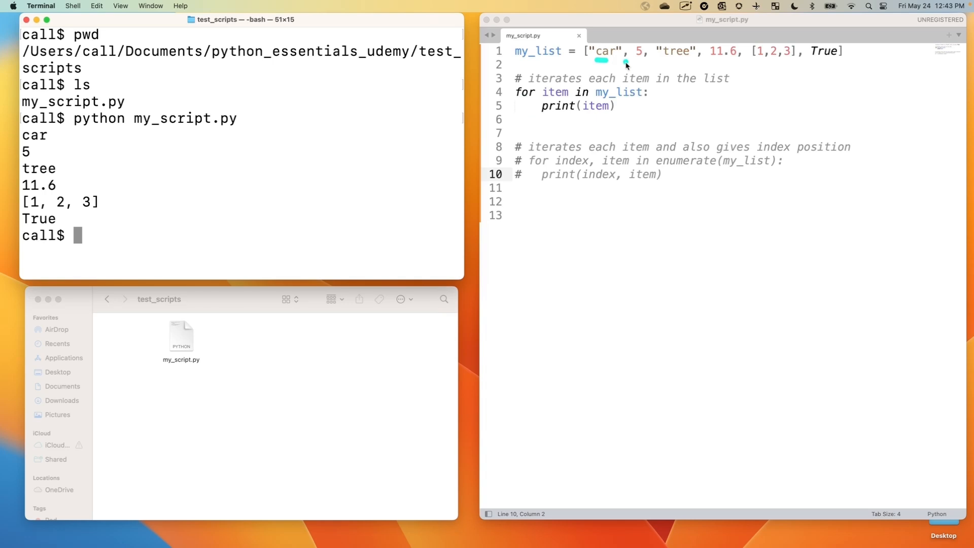
pyautogui.moveTo(800, 67)
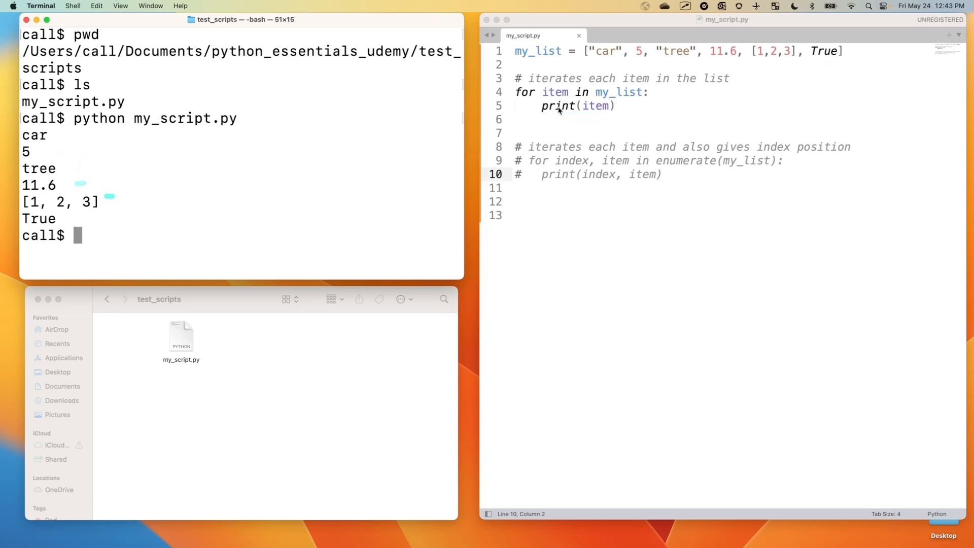
# Step: Rename the loop variable item to bleh on line 4 and in print, then save
pyautogui.doubleClick(555, 92)
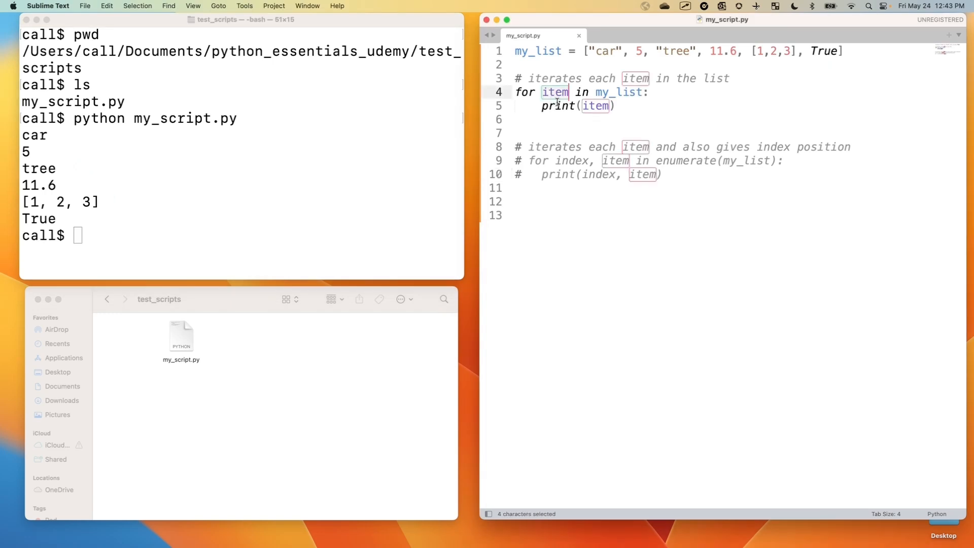
pyautogui.write('bleh')
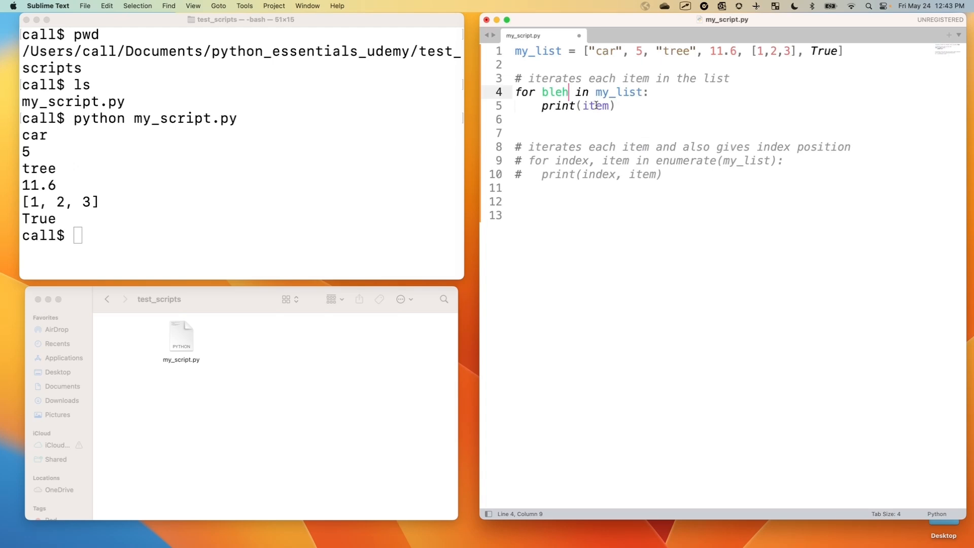
pyautogui.doubleClick(596, 106)
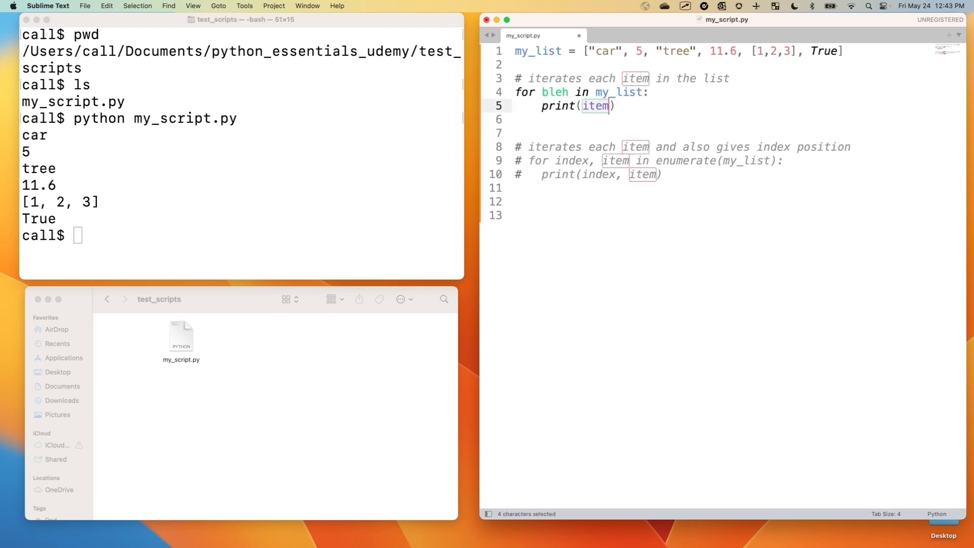
pyautogui.write('bleh')
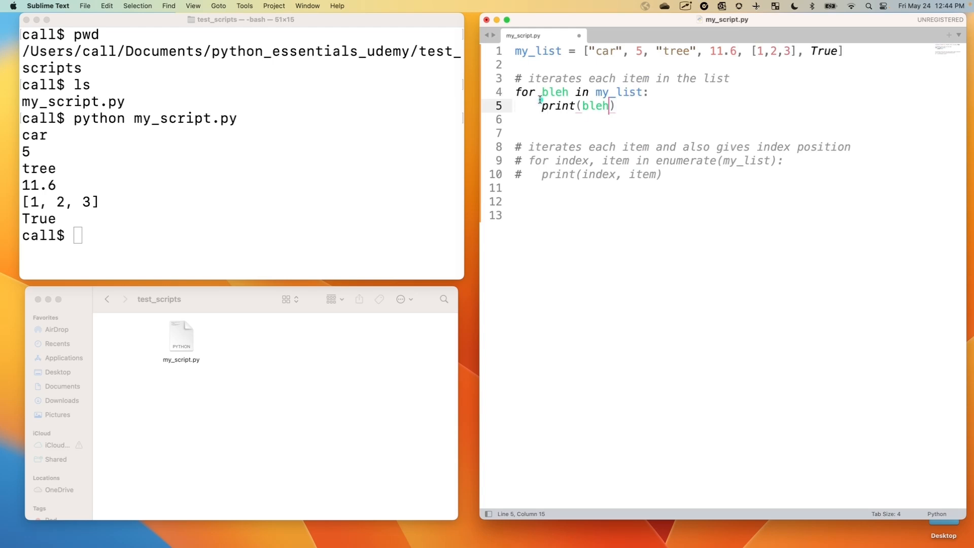
pyautogui.click(558, 106)
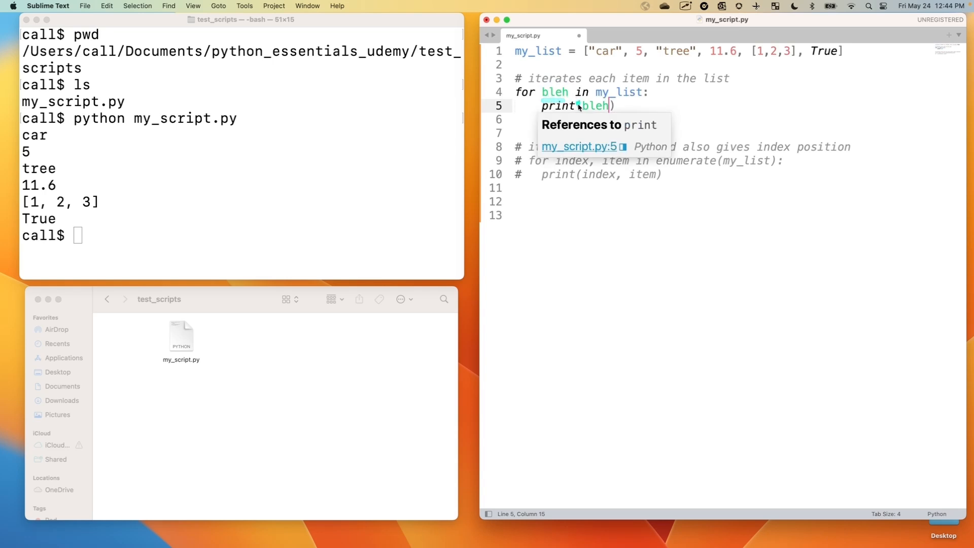
pyautogui.click(587, 105)
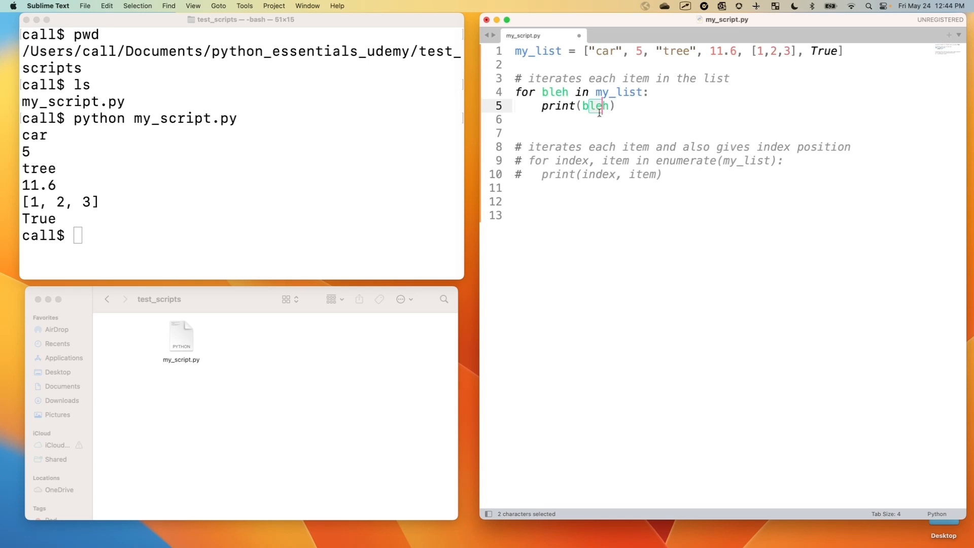
pyautogui.press('cmd+s')
pyautogui.write('python my_script.py')
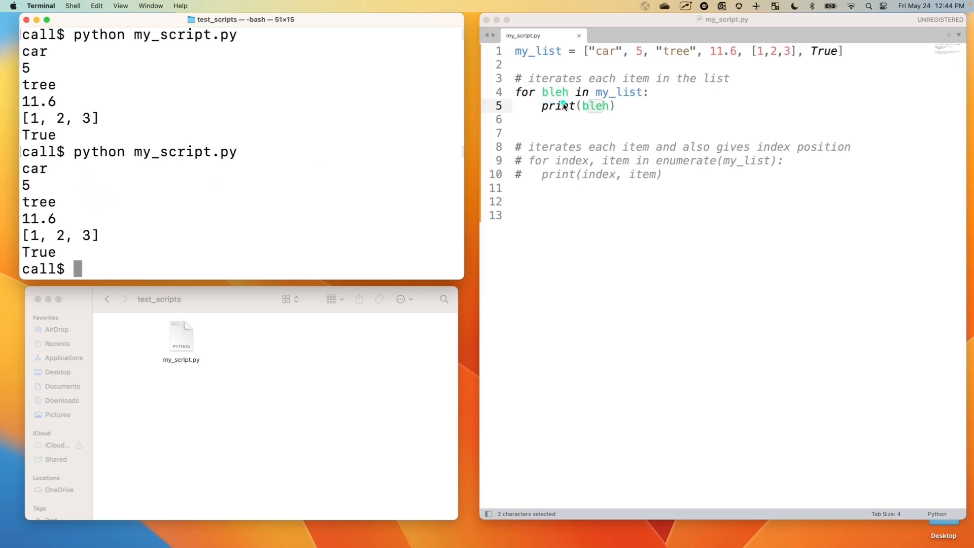
# Step: Rename the line 4 loop variable bleh back to item
pyautogui.doubleClick(555, 92)
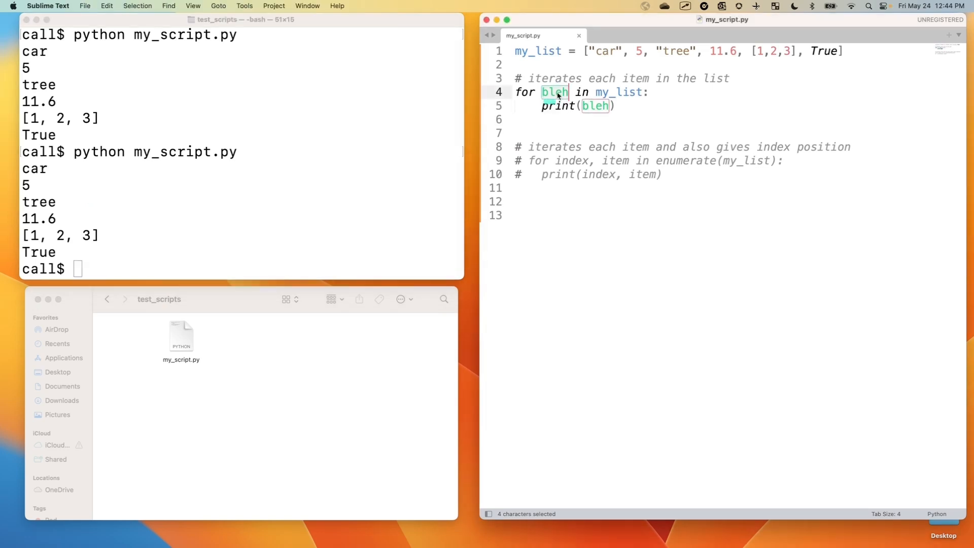
pyautogui.write('item')
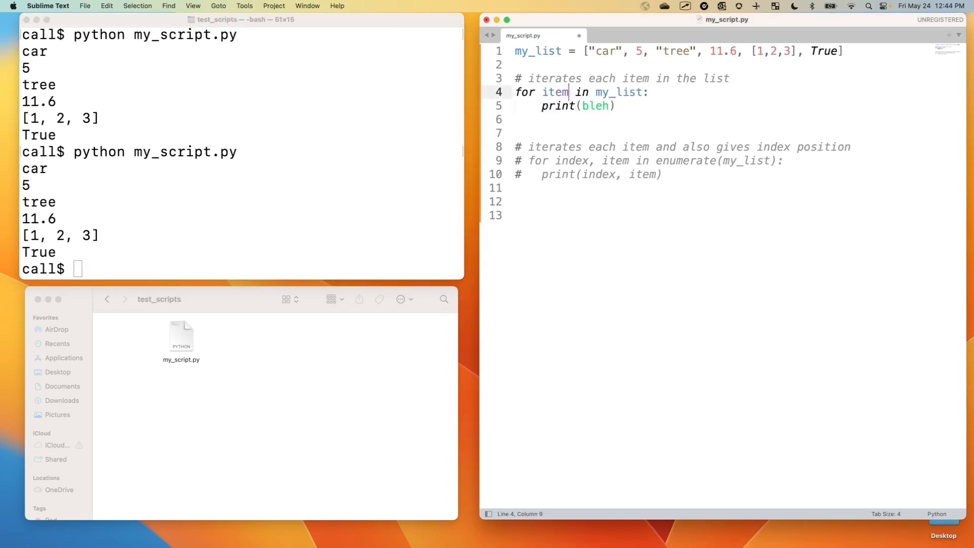
pyautogui.write('item')
pyautogui.write('#')
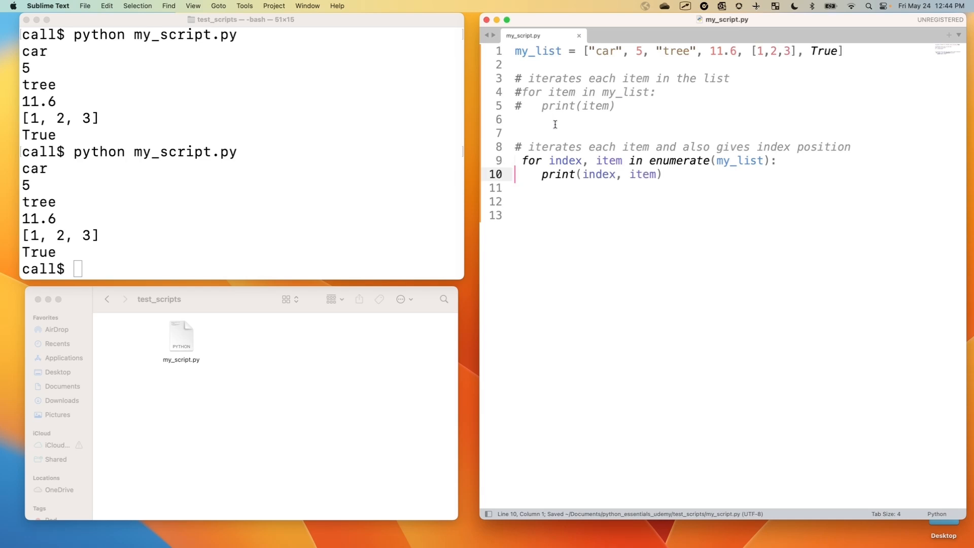
pyautogui.moveTo(572, 165)
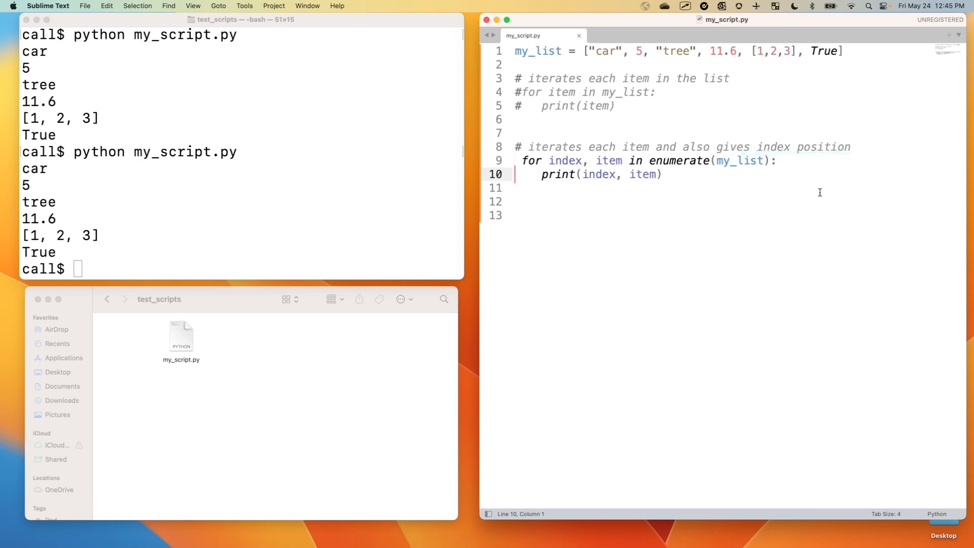
pyautogui.moveTo(736, 188)
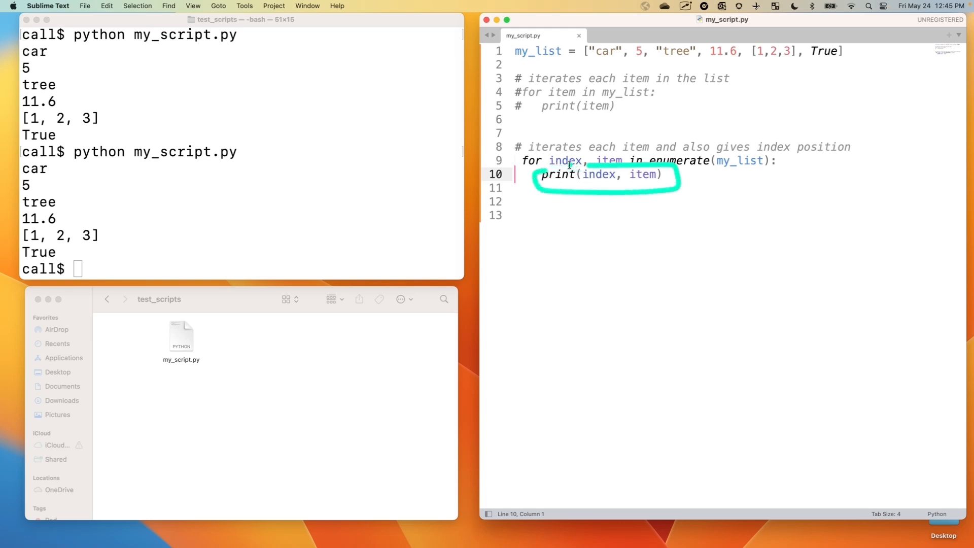
# Step: Select words on line 9 of the enumerate loop in my_script.py
pyautogui.doubleClick(565, 160)
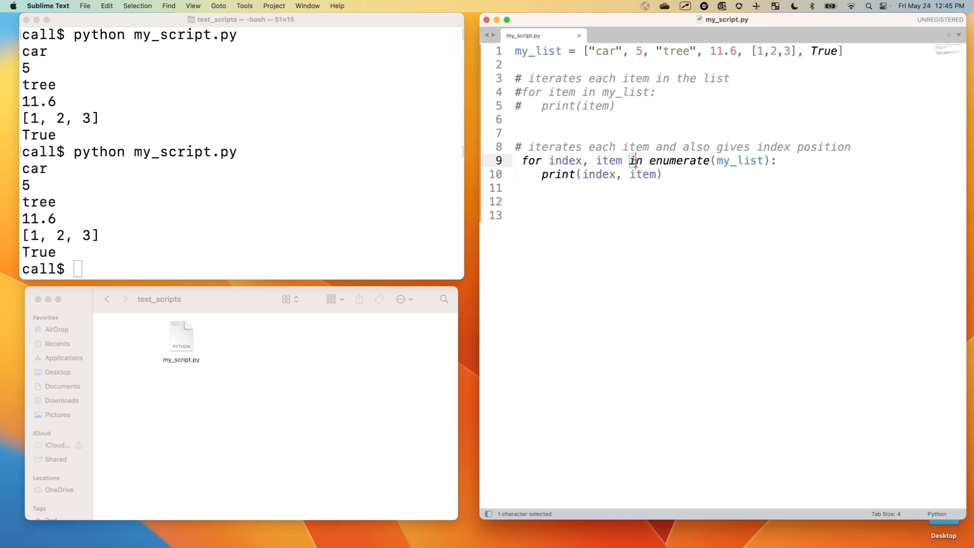
pyautogui.doubleClick(635, 160)
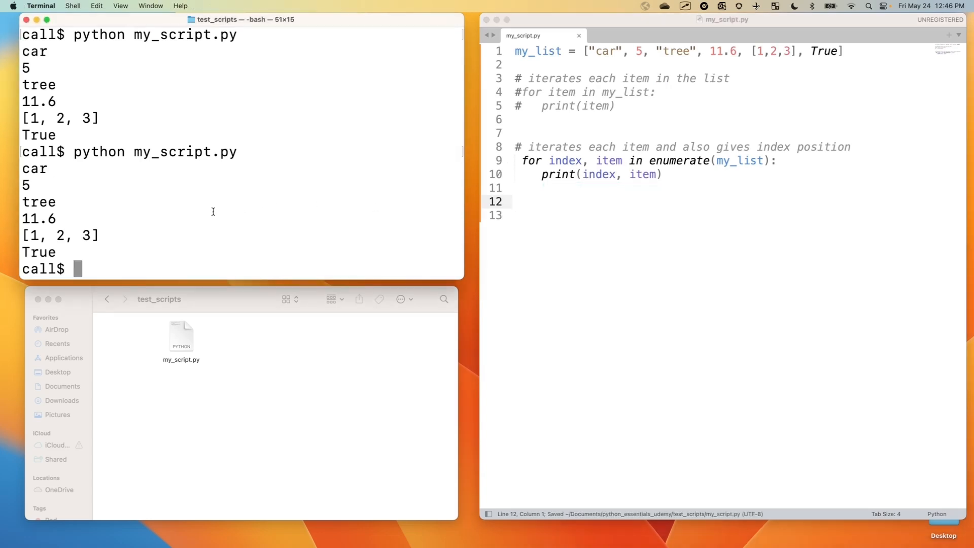
# Step: Clear Terminal, rerun python my_script.py, and place the cursor at line 9's stray indent
pyautogui.write('clear')
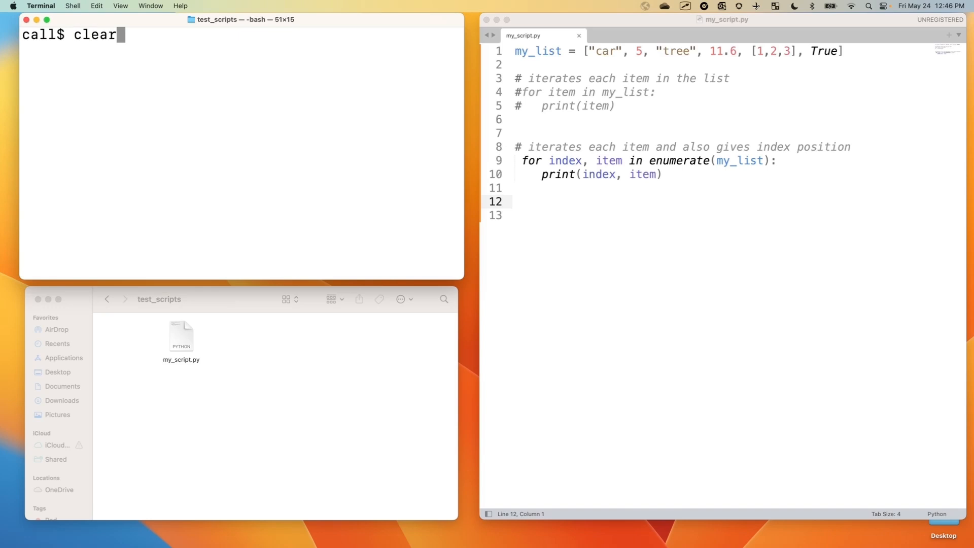
pyautogui.write('python my_script.py')
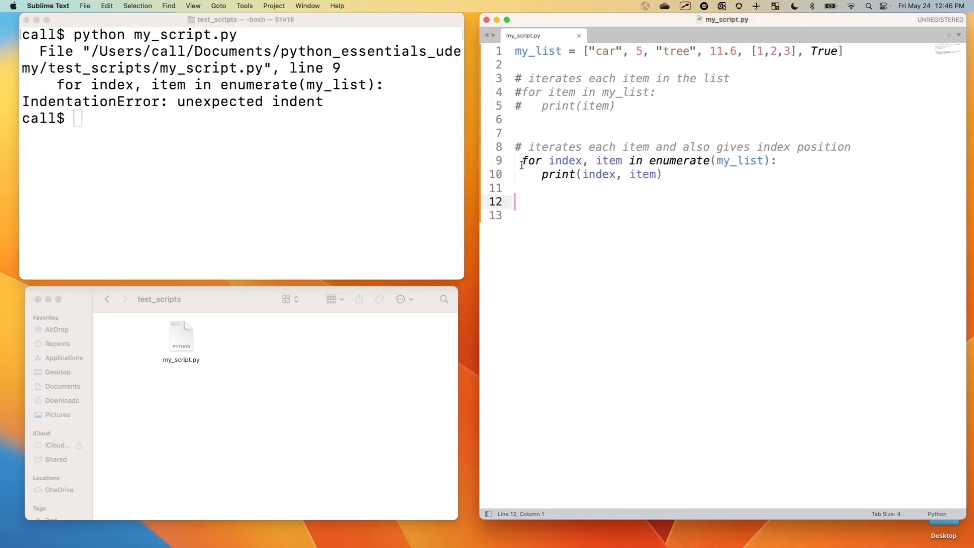
pyautogui.click(520, 161)
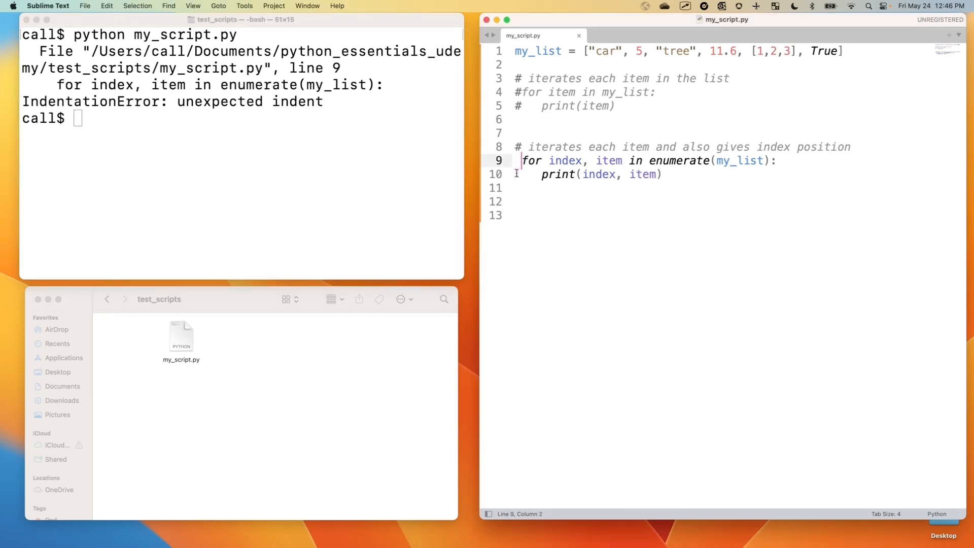
pyautogui.click(558, 174)
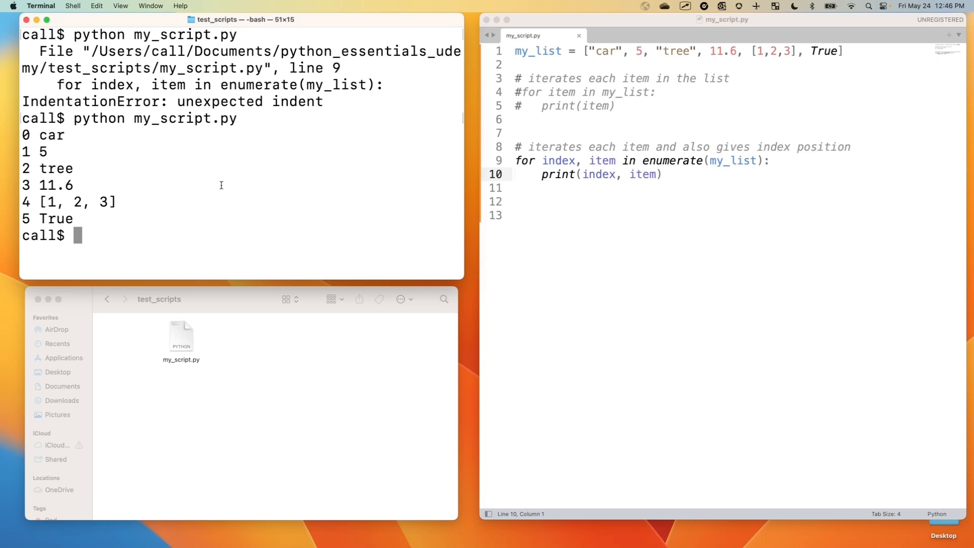
pyautogui.moveTo(32, 143)
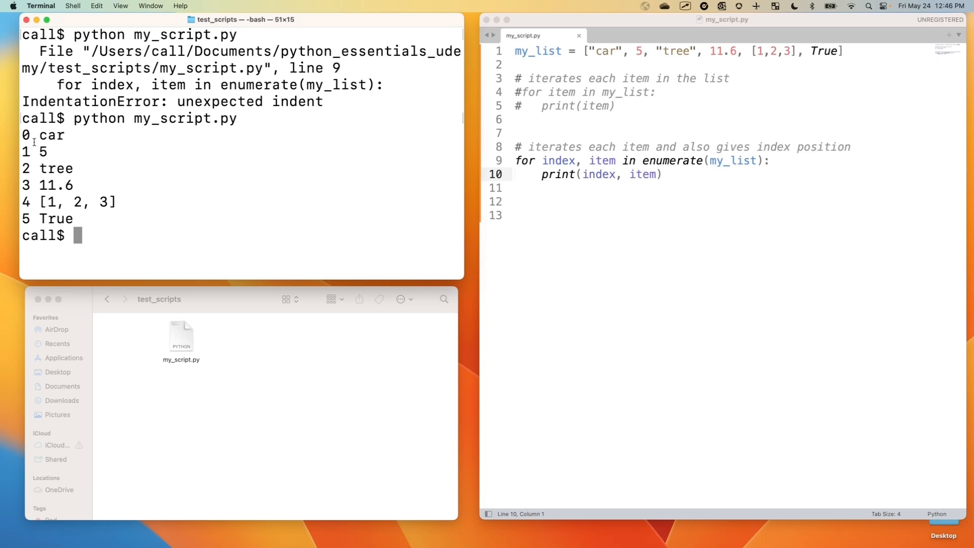